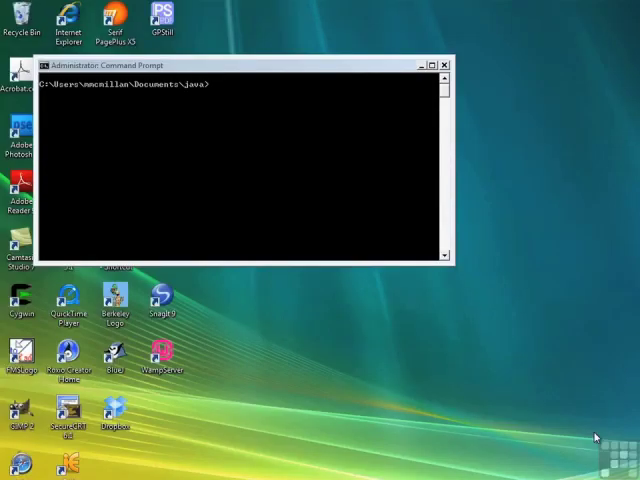
mouse_move(210, 128)
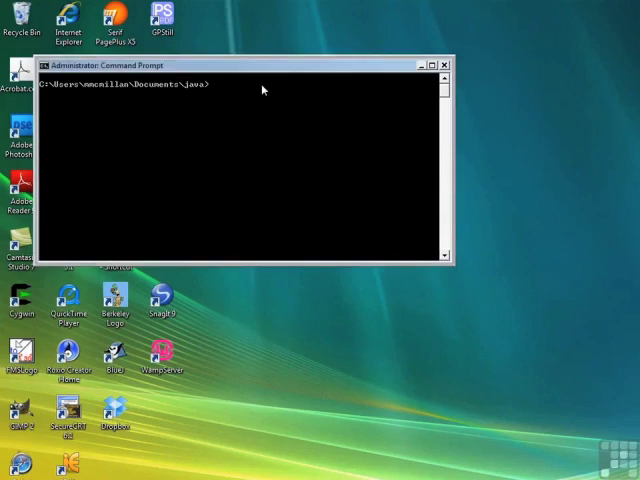
Start a notepad command at the java folder prompt to create the class file.
type("notepad")
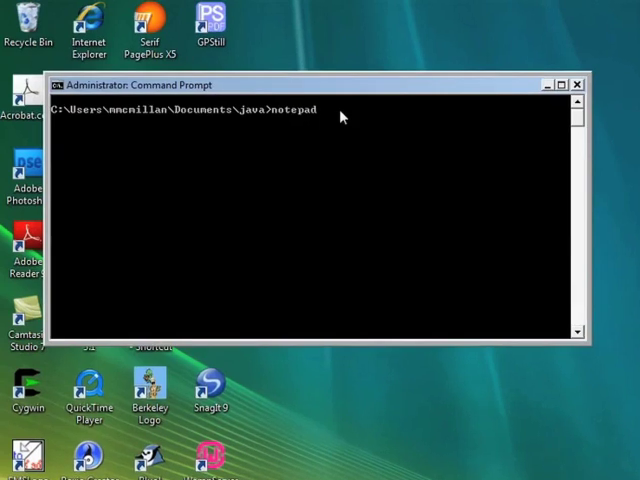
Write 'public class Calc {' followed by the field 'private double number;'.
type("Ca")
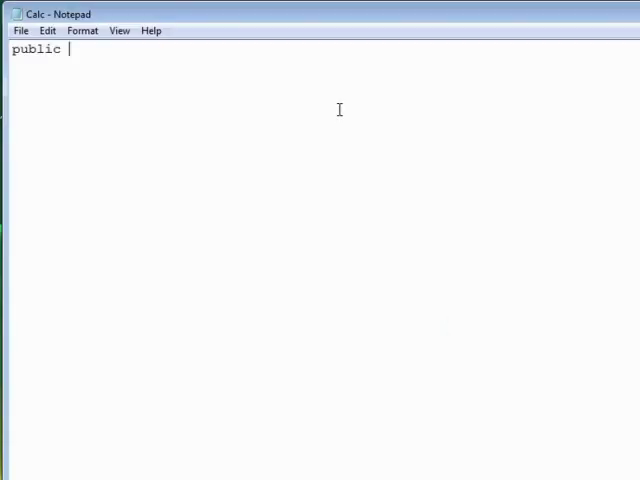
type("class C")
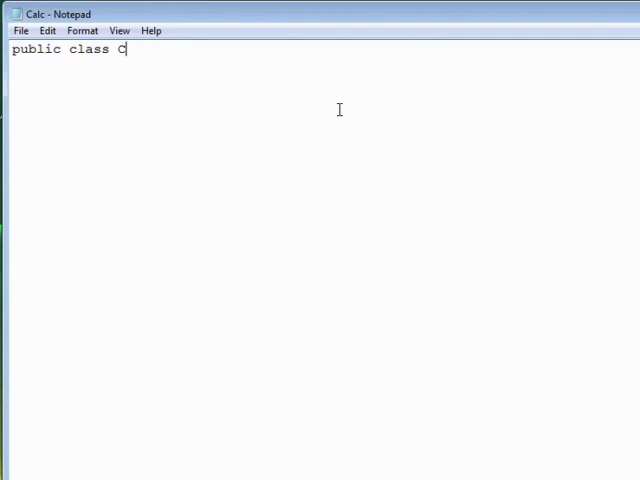
type("alc")
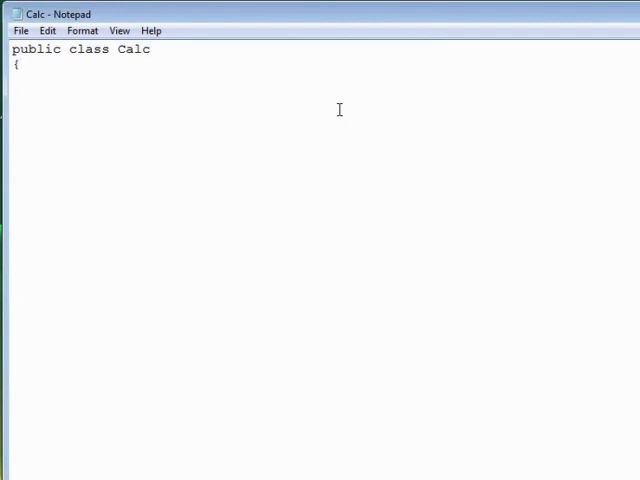
type("private")
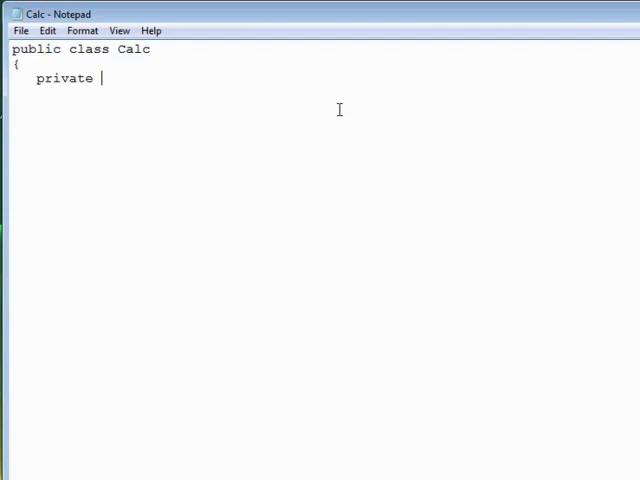
type("double number")
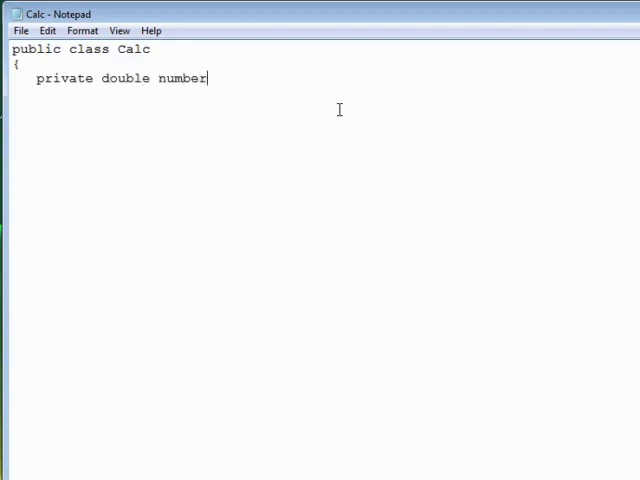
type(";")
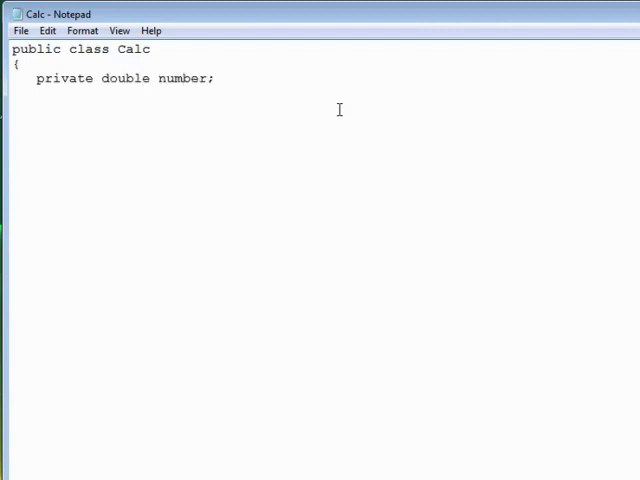
left_click(216, 78)
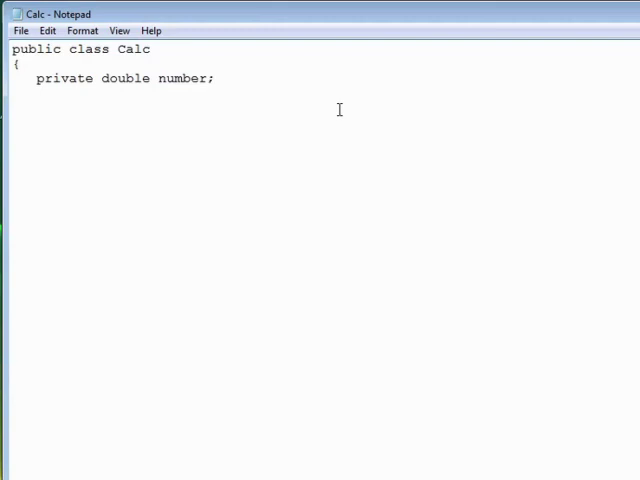
left_click(217, 78)
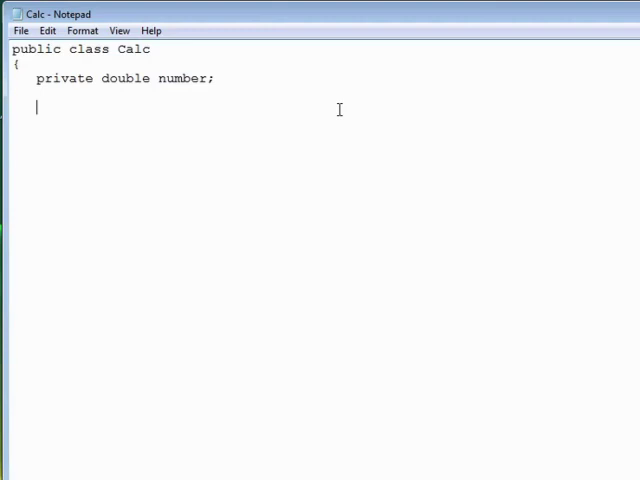
Add constructor Calc(double n) setting number = n, and add(double n) doing number += n.
type("Calc(double n) {")
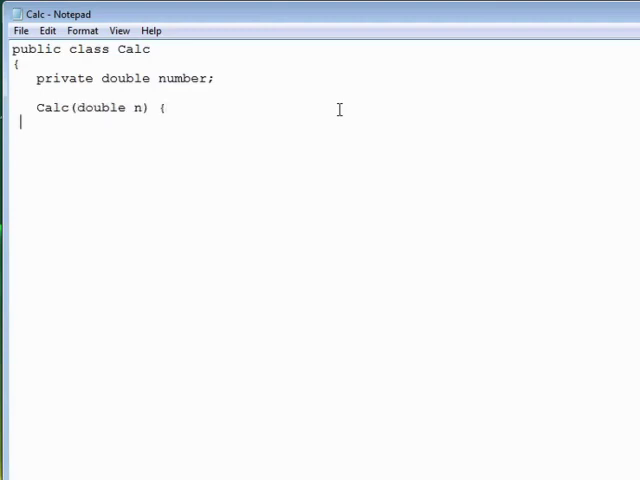
type("number = n;")
type("}")
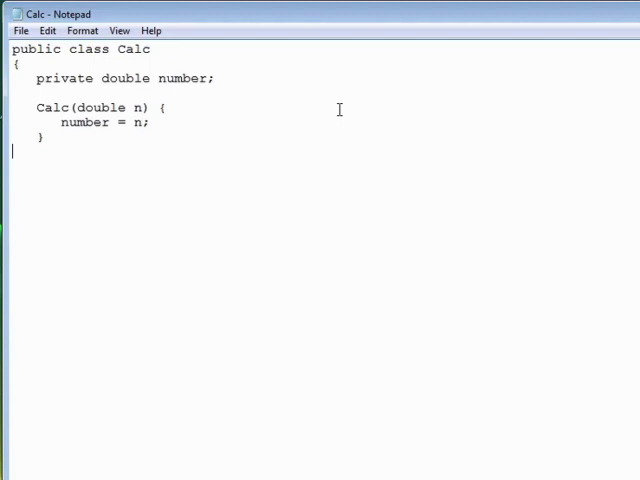
type("p")
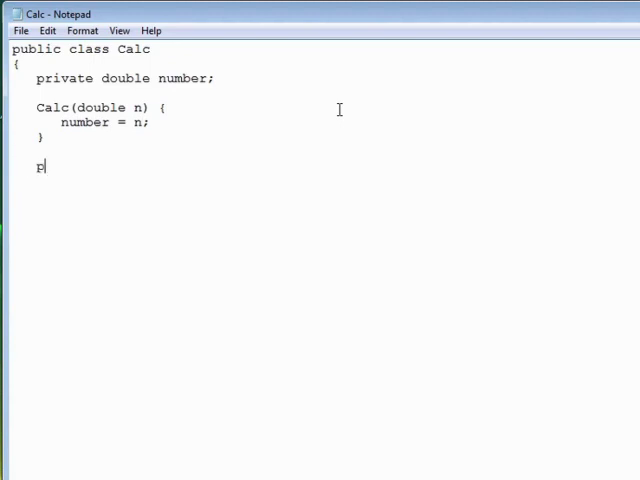
type("ublic void add(")
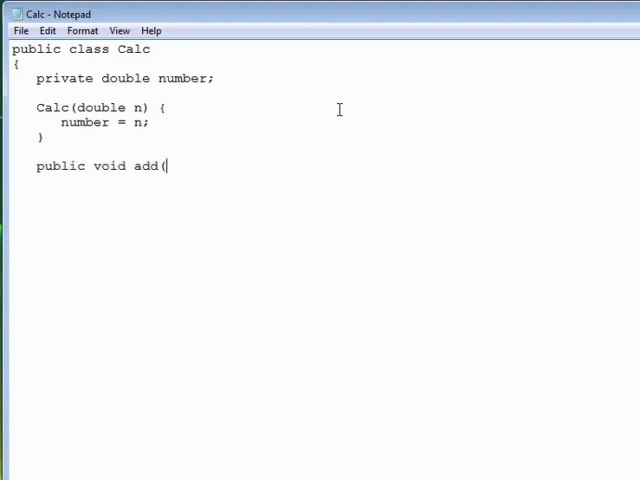
type("double n)")
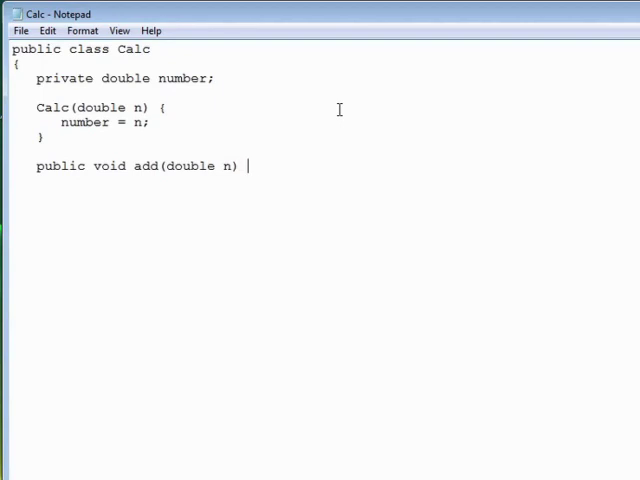
type("{")
type("number += n;")
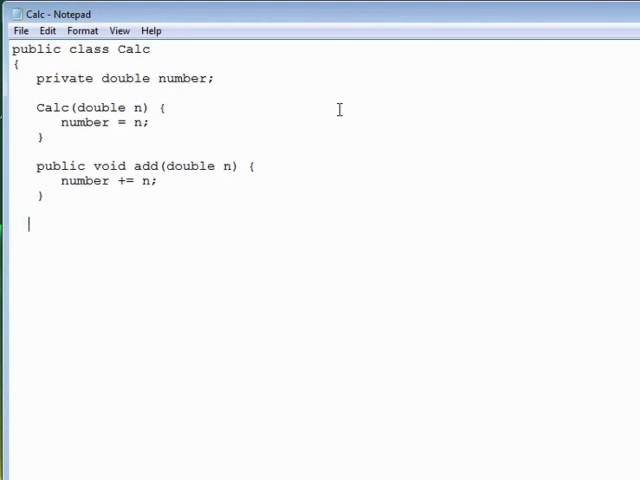
Add subtract, mult and div methods applying number -=, *= and /= n.
type("public")
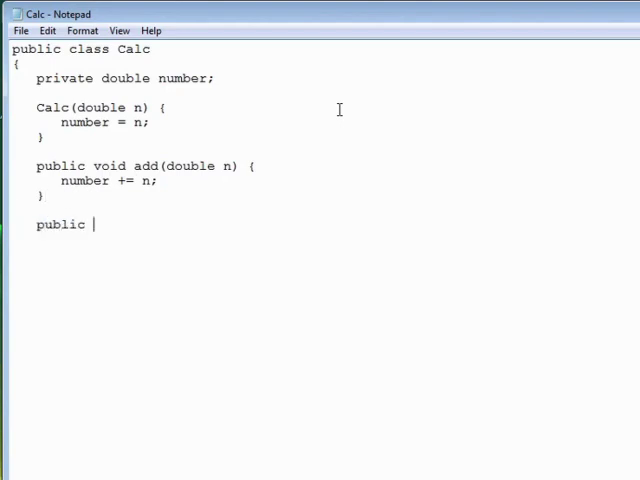
type("void subtra")
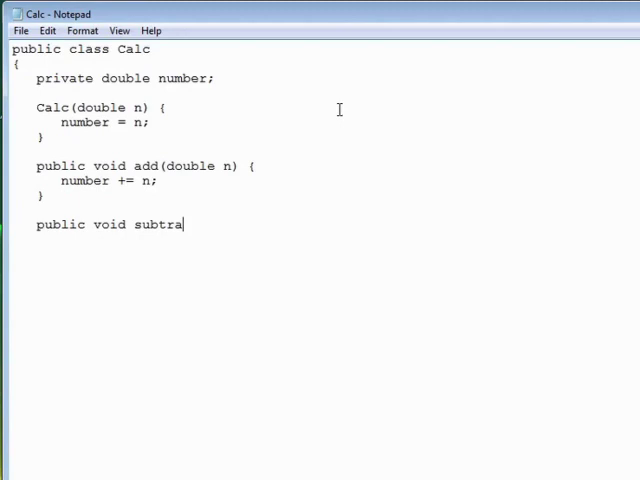
type("ct(double n) {")
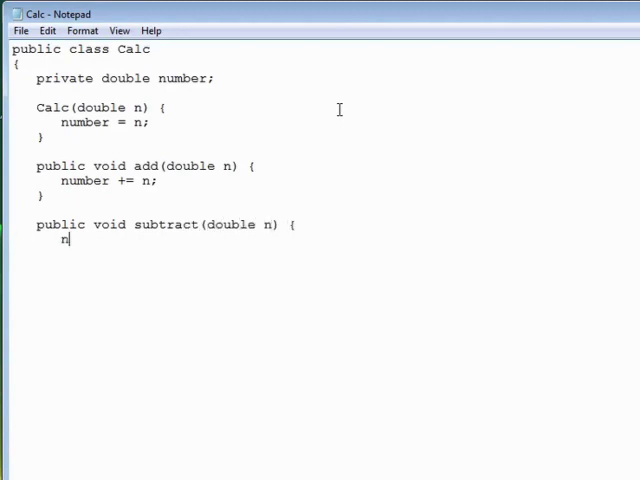
type("umber -= n;")
left_click(35, 254)
type("}")
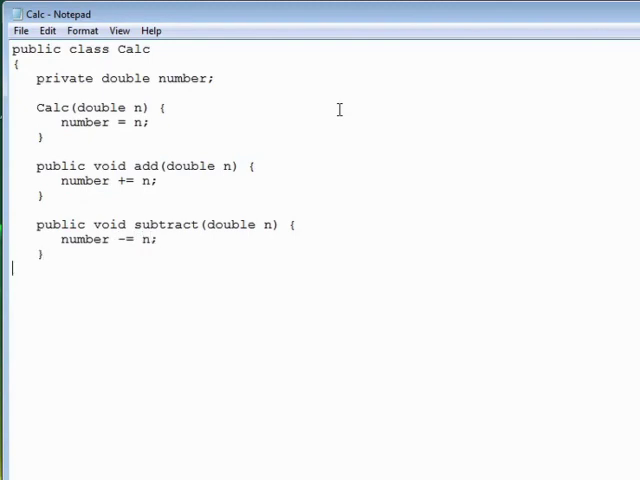
type("public void mu")
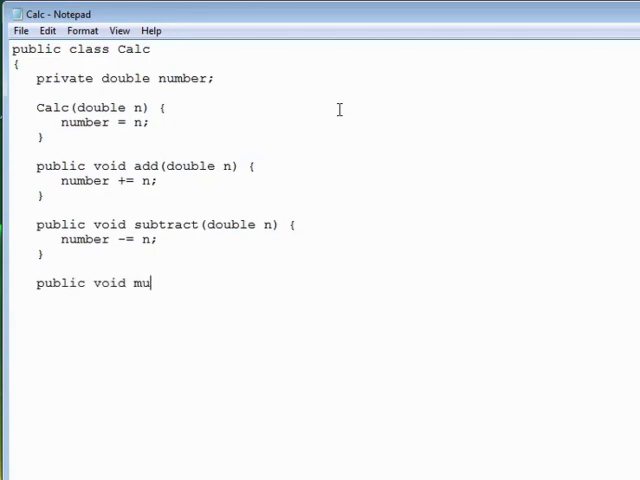
type("lt(double n) {")
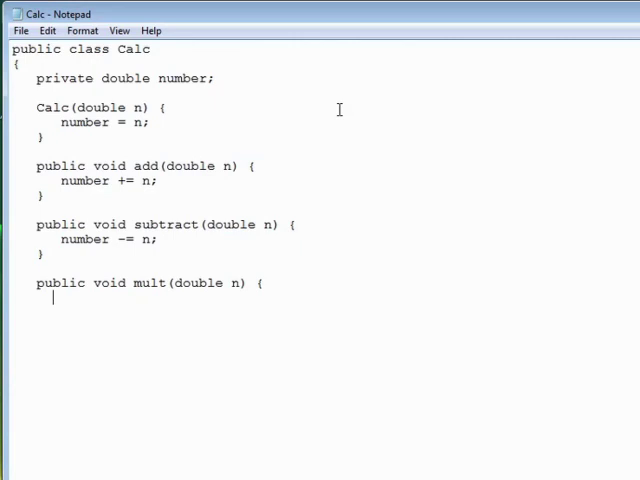
type("number *")
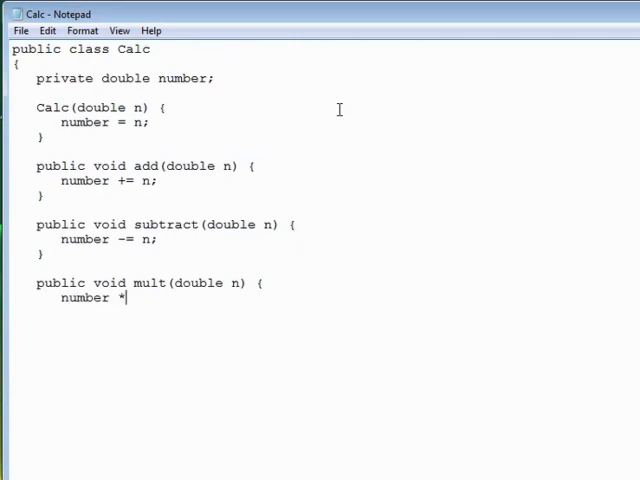
type("= n;")
type("}")
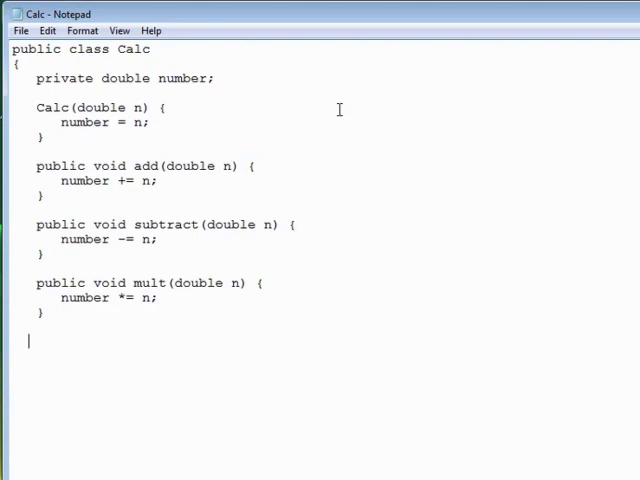
type("public void")
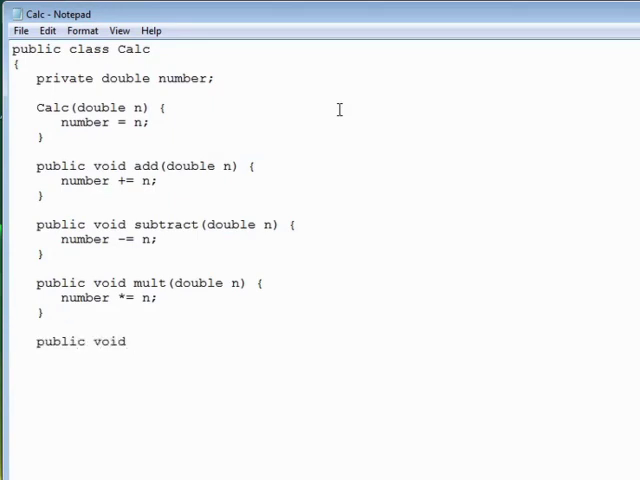
type("div(double n) {")
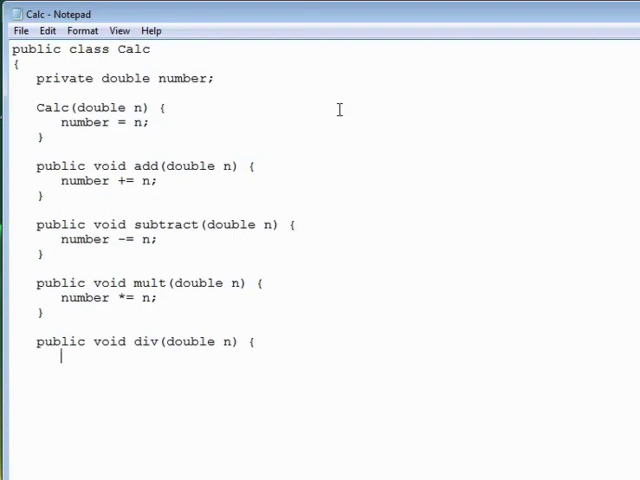
type("number /= n;")
type("}")
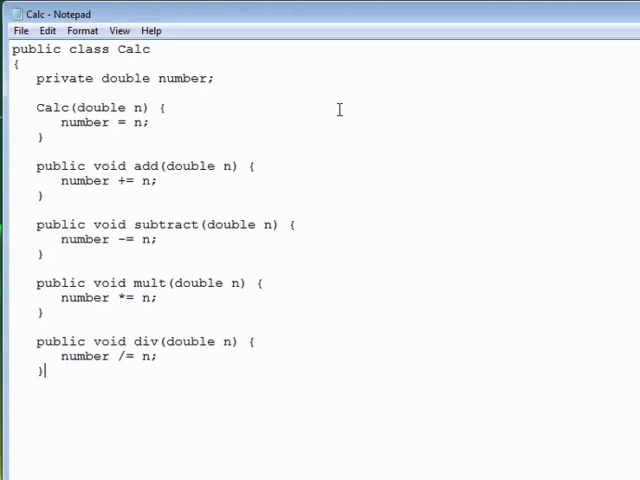
type("public")
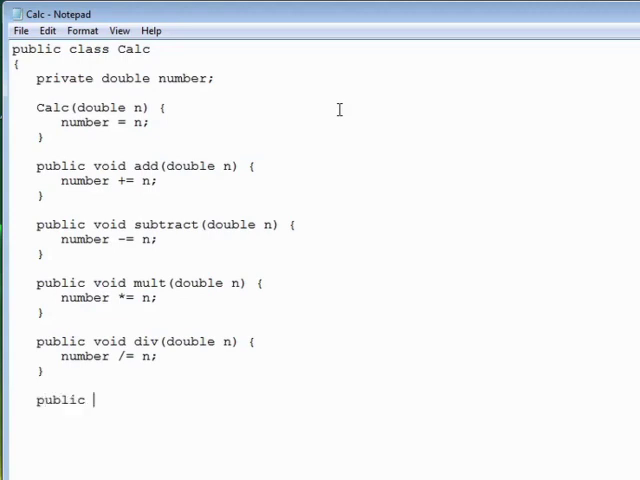
Add double show() returning number, close the class, and save the file.
type("double show() {")
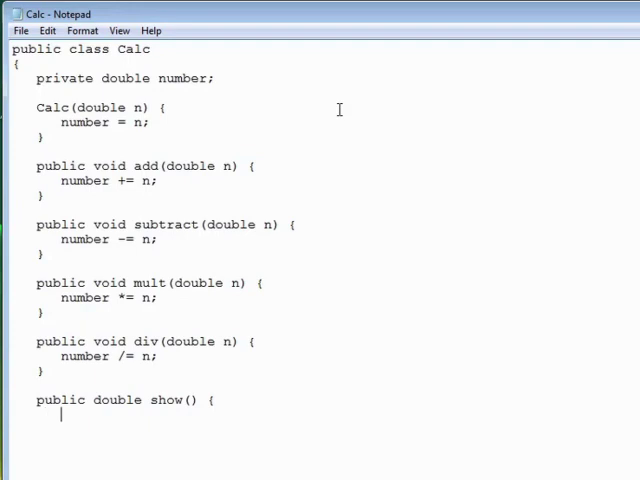
type("return numbe")
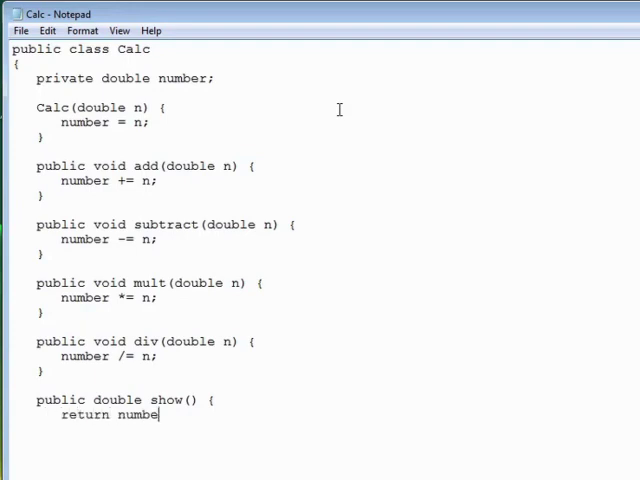
type("r;")
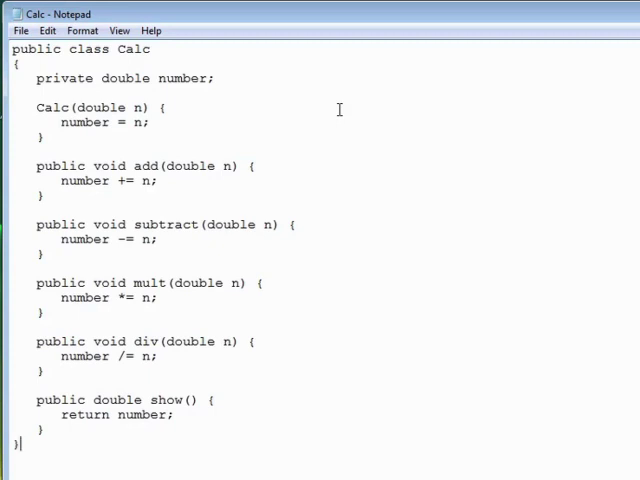
mouse_move(30, 110)
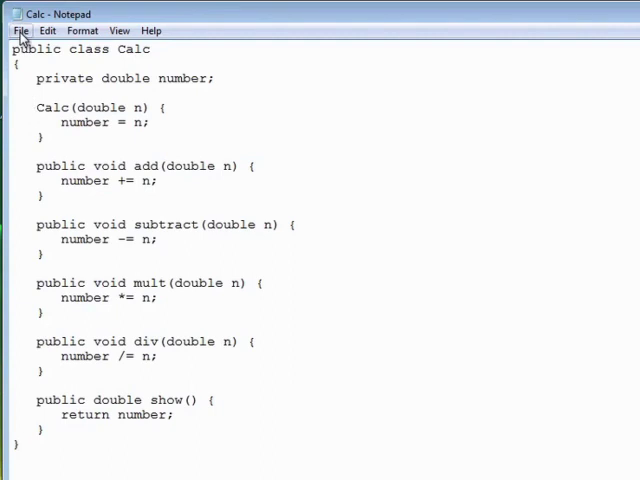
left_click(20, 30)
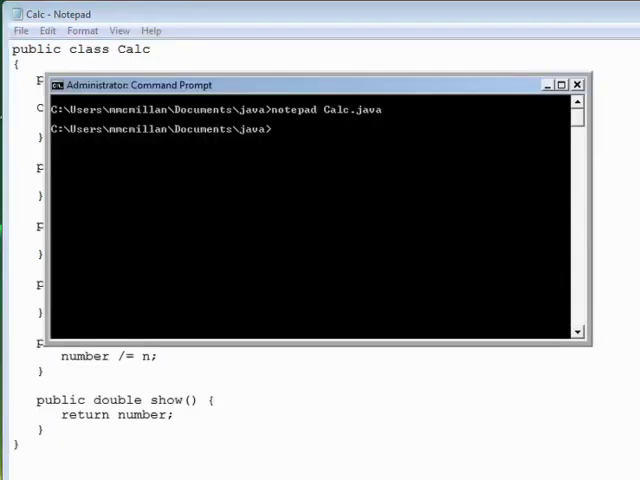
Delete the old Chap12Part6.java and open Notepad for a new one.
type("del Chap1")
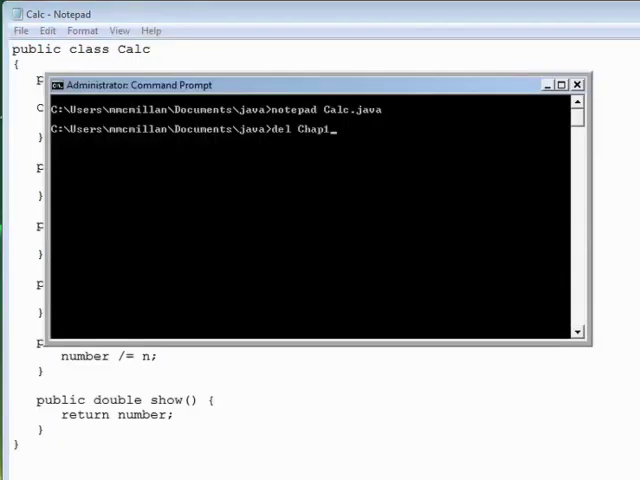
type("2Part6.ja")
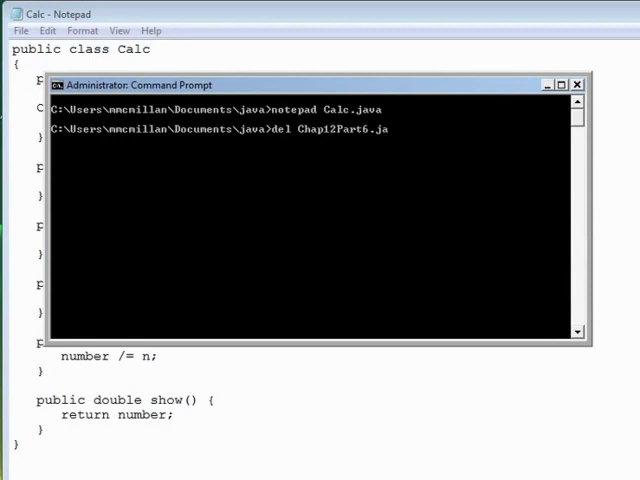
type("note")
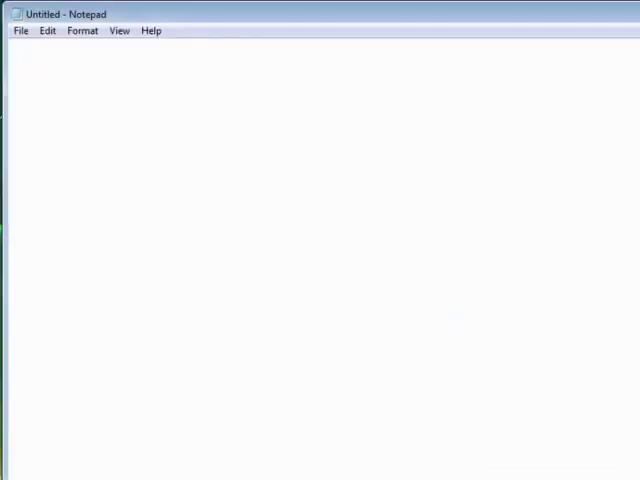
Write the Chap12Part6 class header and 'static void main(String[] args) {'.
type("publi")
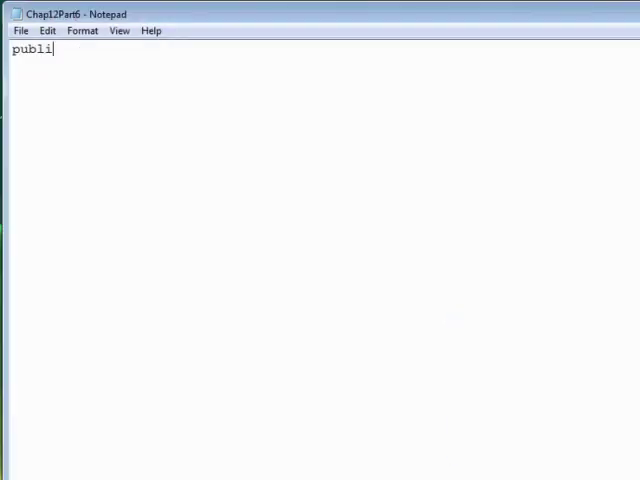
type("c class Chap")
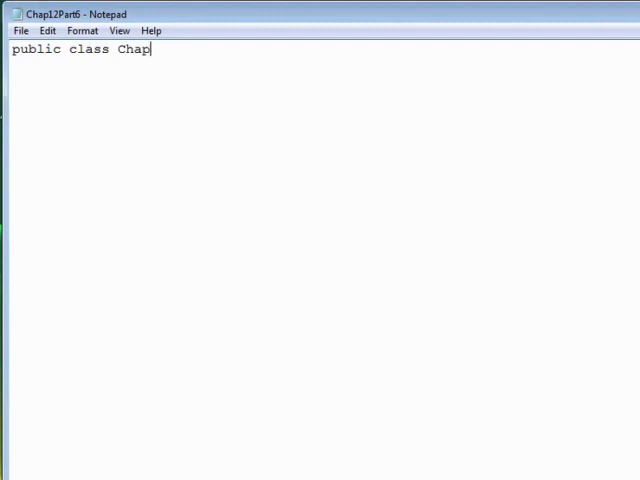
type("12Part6")
left_click(320, 78)
type("public s")
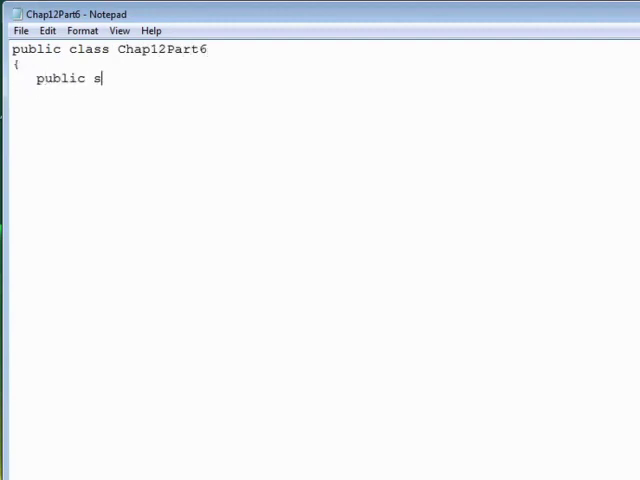
type("tatic void main")
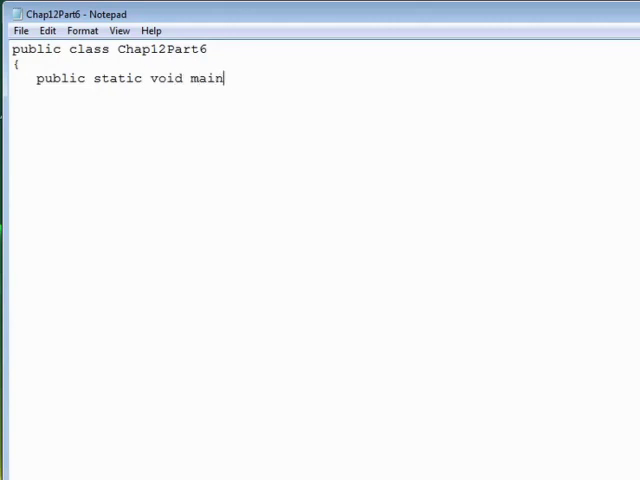
type("(String[]")
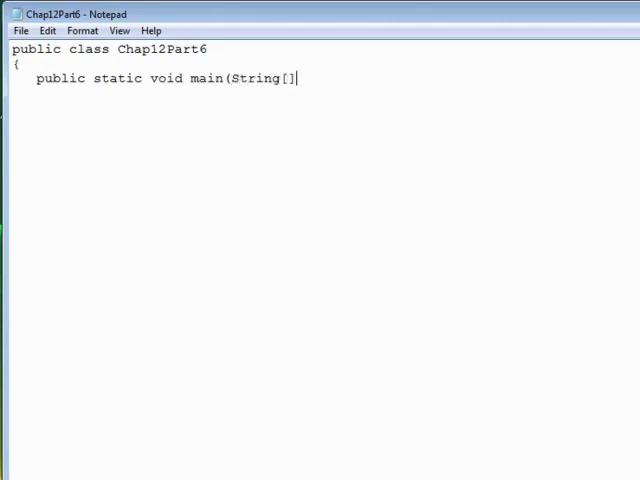
type("args)")
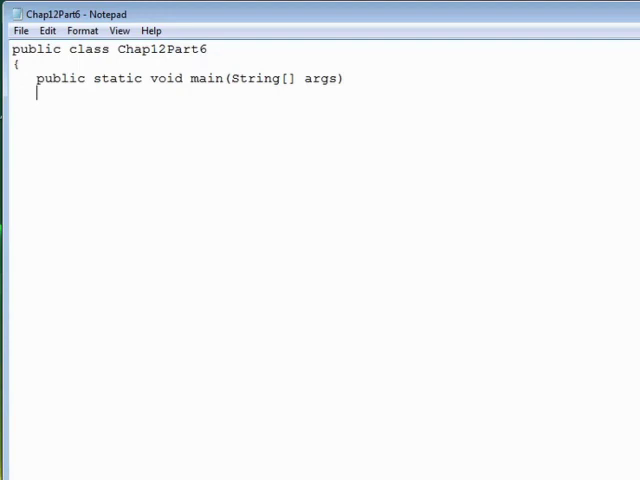
type("{")
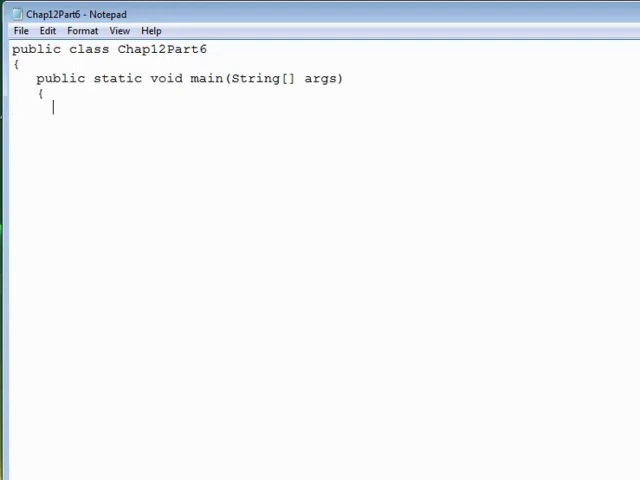
Create 'Calc calculator = new Calc(2);' and print calculator.show().
type("Calc c")
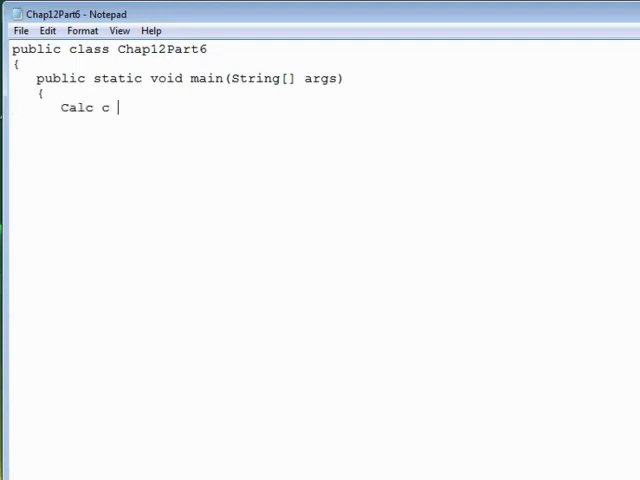
type("= new Calc(")
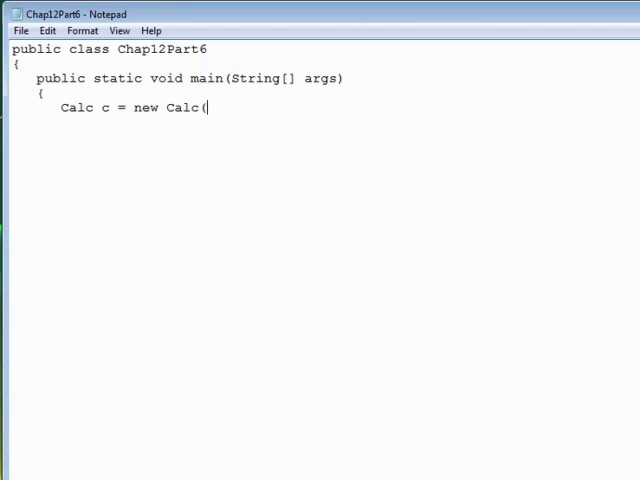
type("2);")
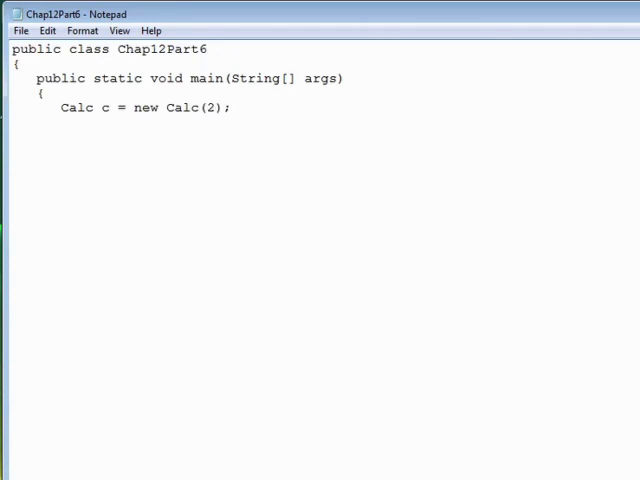
key("Backspace")
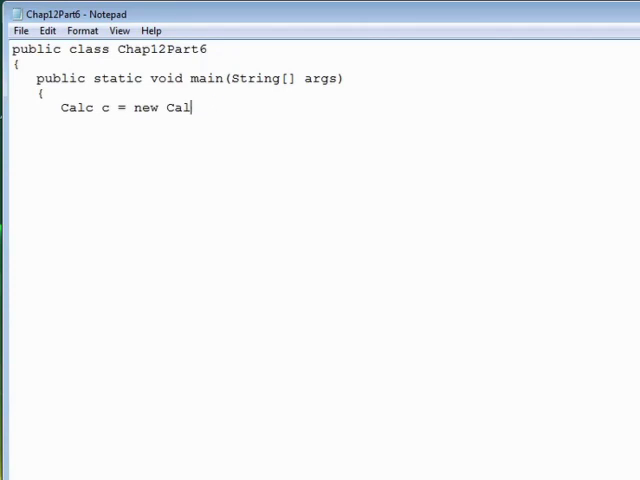
key("BackSpace")
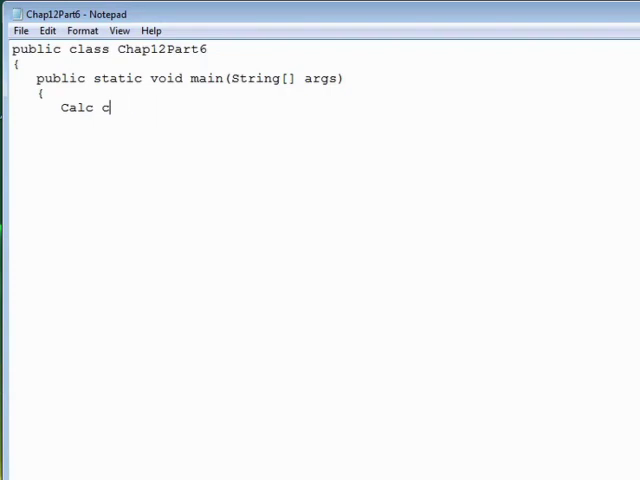
type("alculator")
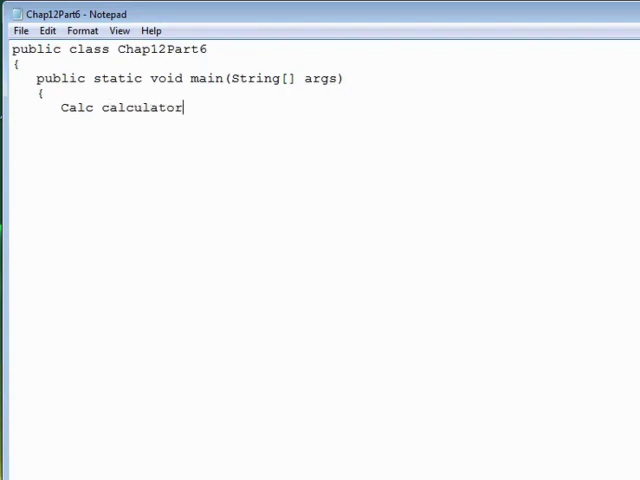
type("= new Calc")
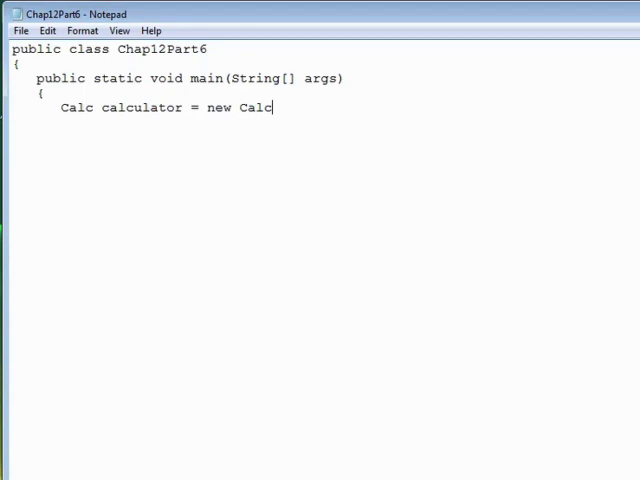
type("(2);")
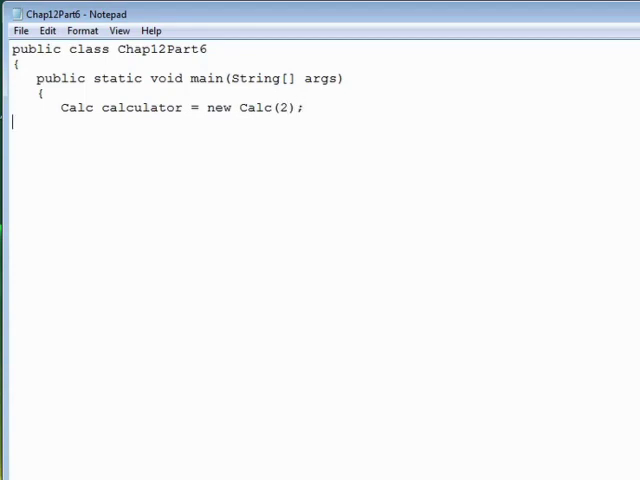
type("Syste")
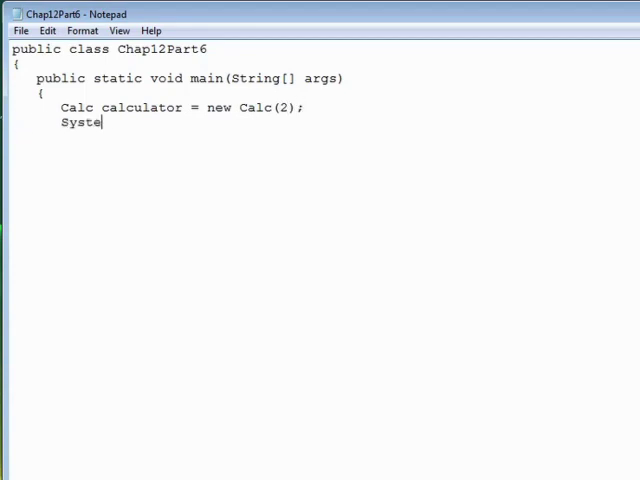
type("m.out.println")
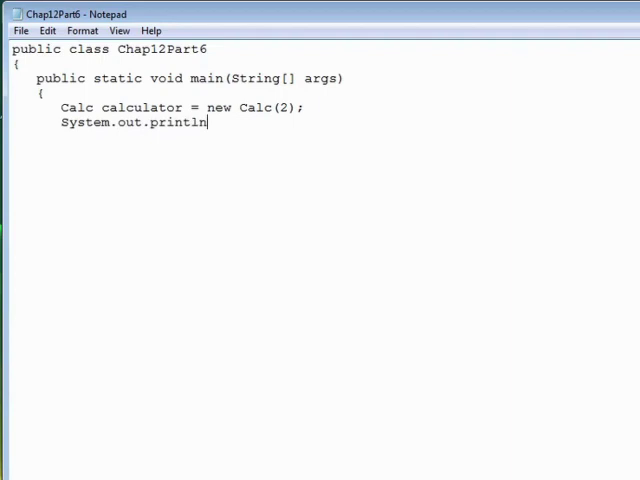
type("(calculator")
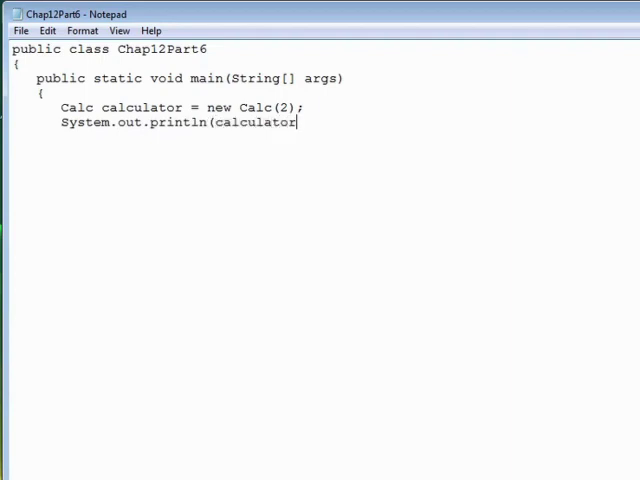
type(".show());")
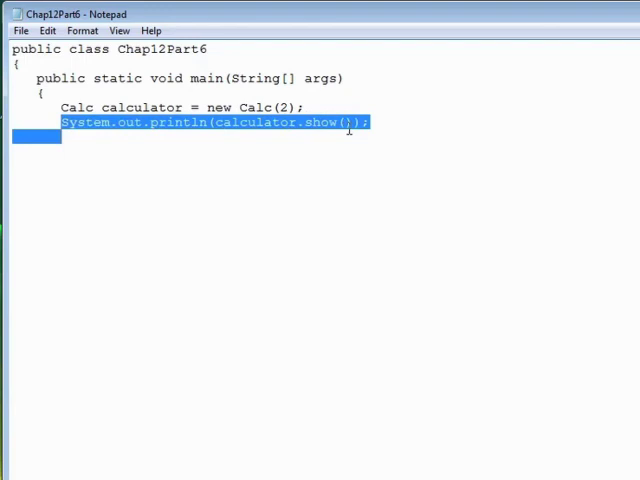
Call calculator.add(10) and subtract(2.25), printing show() after each.
left_click(235, 137)
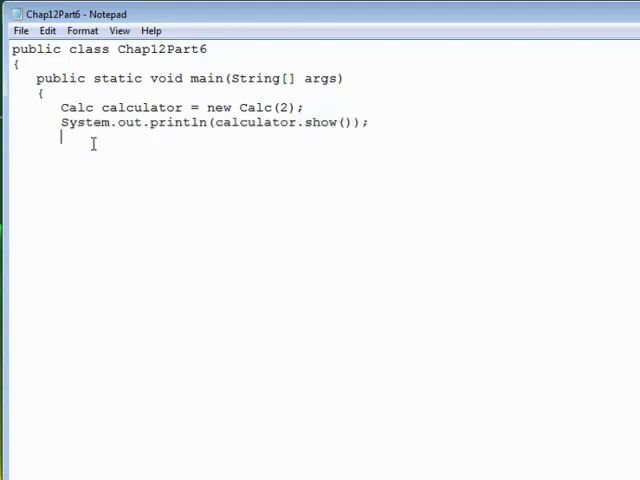
type("calculator.add")
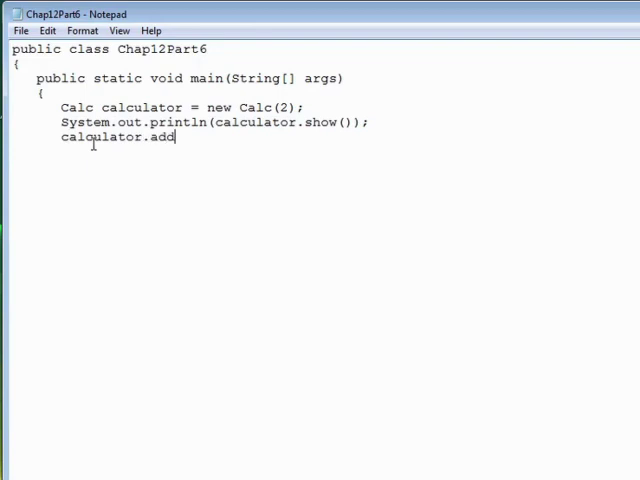
type("(10);")
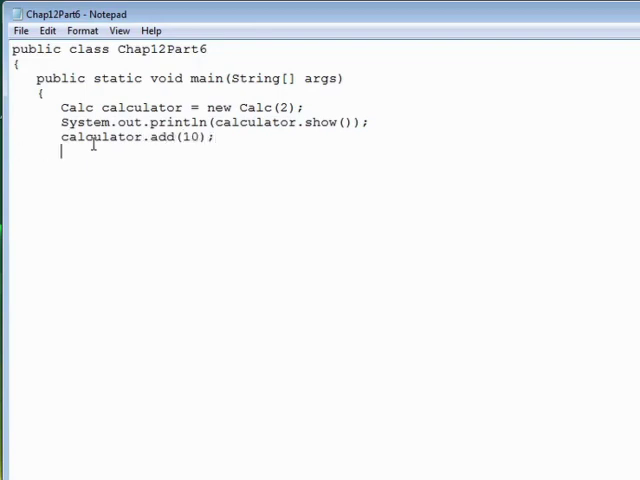
type("System.out.println(calculator.show());")
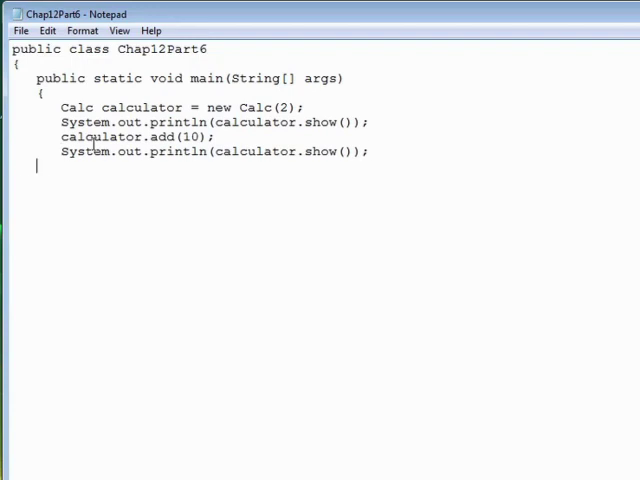
type("calculato")
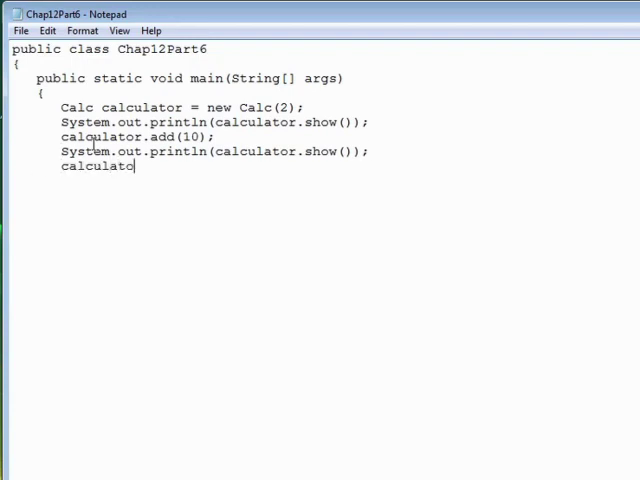
type("r.sub")
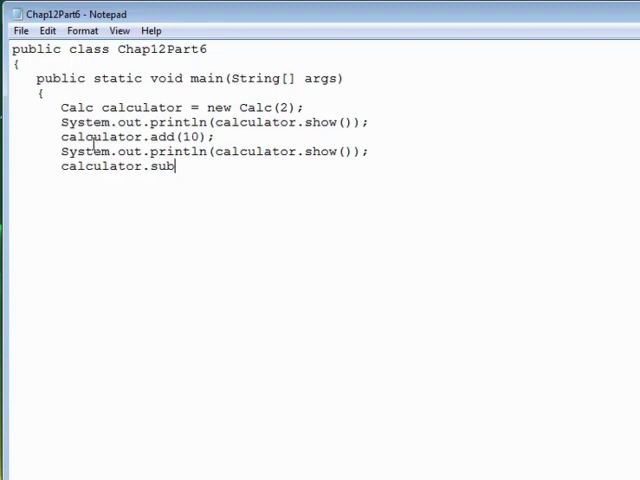
type("tract(")
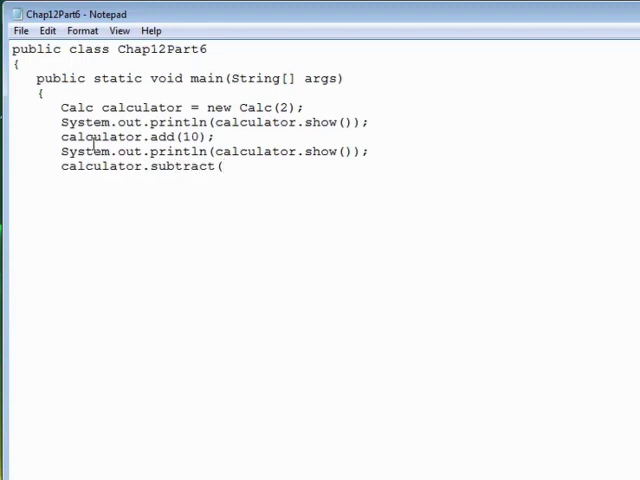
type("2.25);")
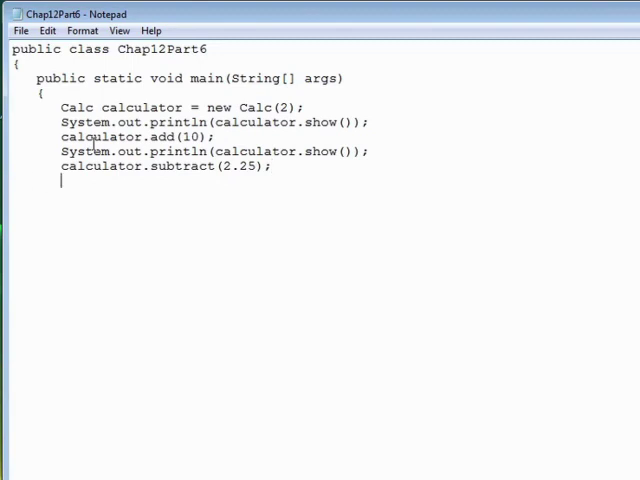
type("System.out.println(calculator.show());")
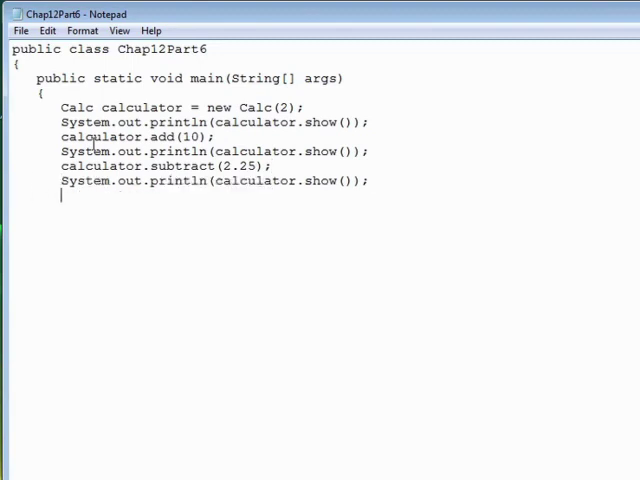
Call calculator.mult(10) and div(2), printing show() after each.
type("calculator.")
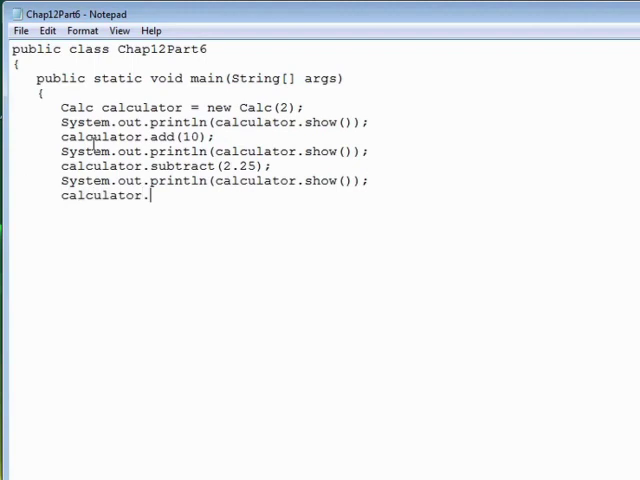
type("mult(")
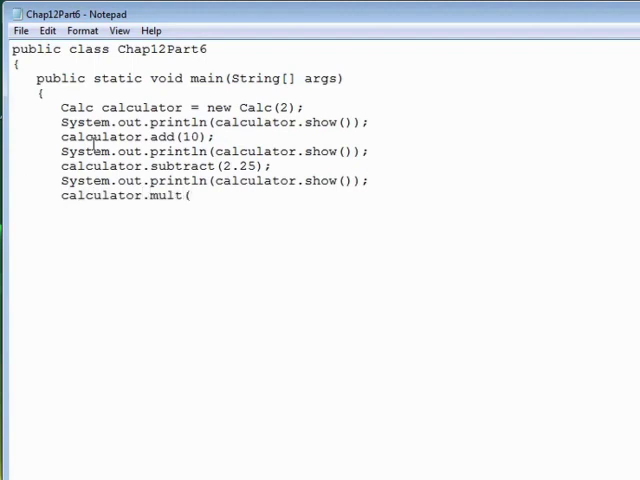
type("10);")
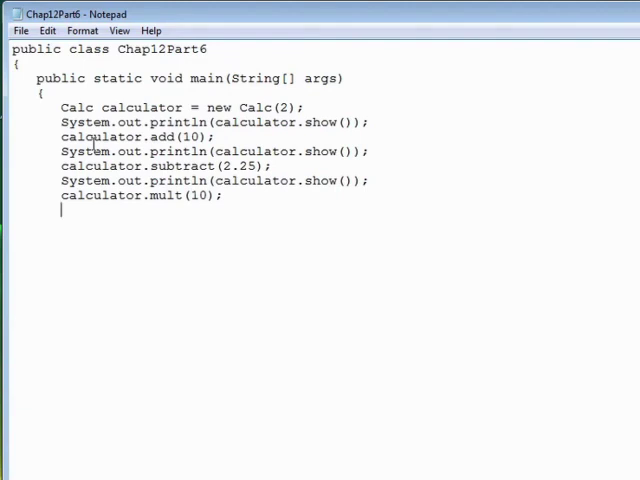
type("System.out.println(calculator.show());")
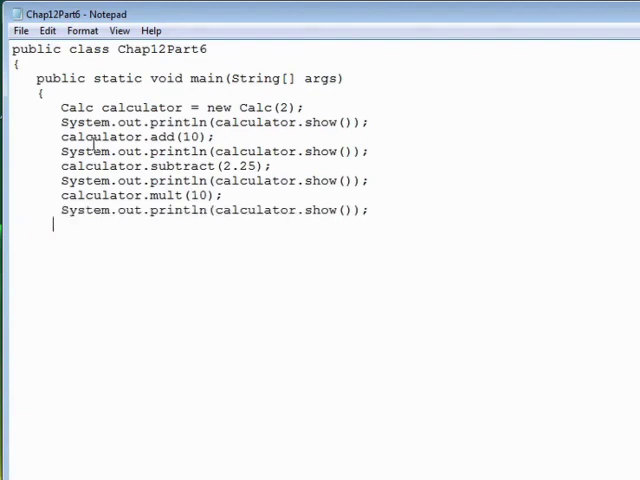
type("calculato")
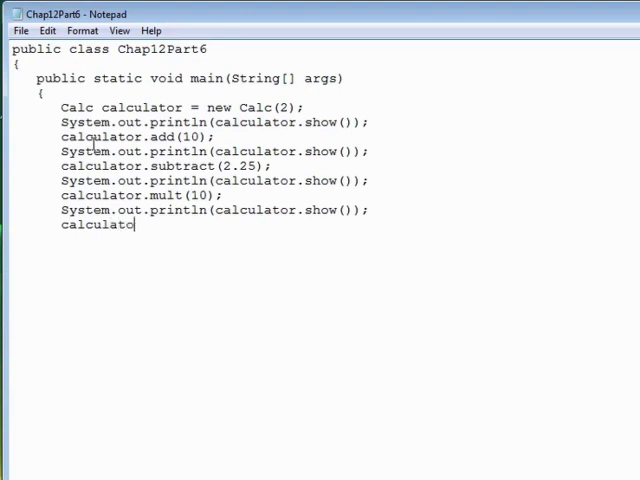
type("r.div(2)")
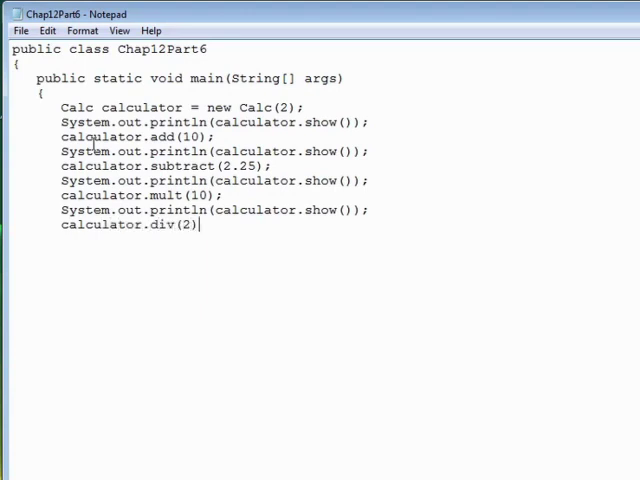
type(";")
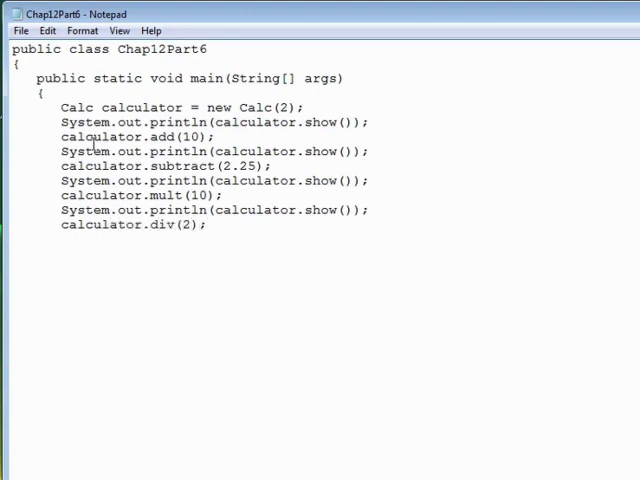
type("System.out.println(calculator.show());")
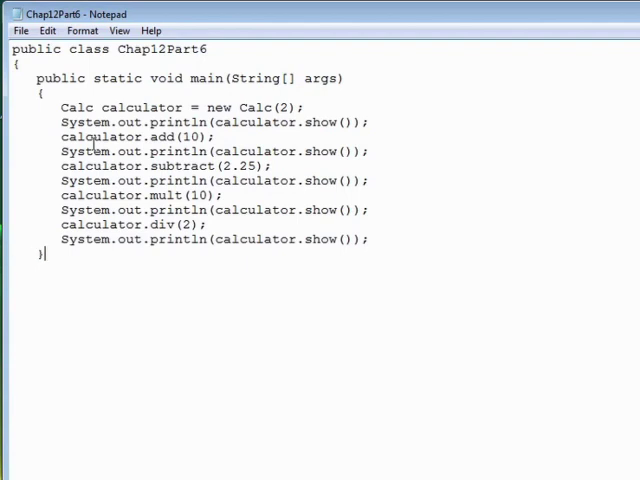
left_click(20, 30)
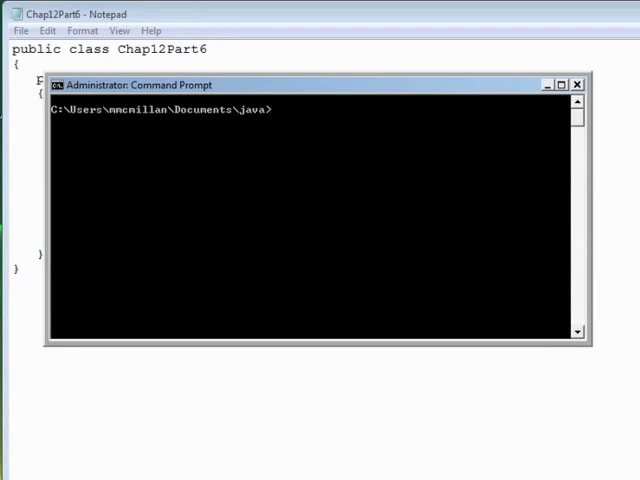
Run javac Chap12Part6.java then java Chap12Part6, printing 2.0 through 48.75.
type("javac Chap12Part6.")
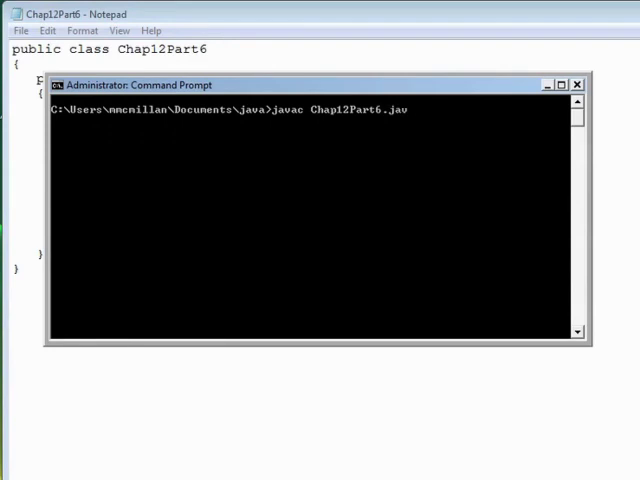
type("java")
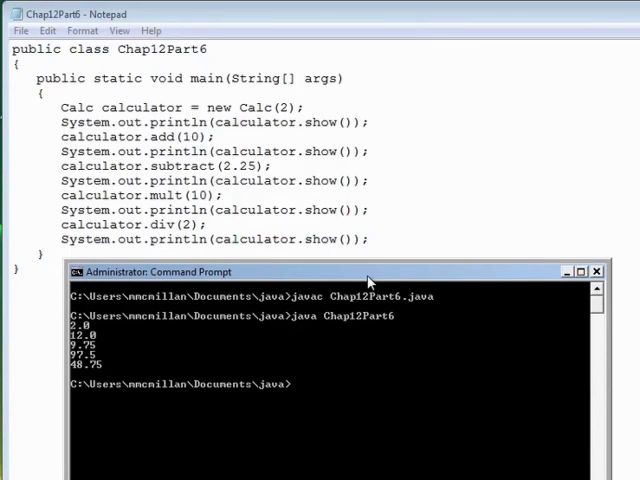
Drag the Command Prompt window below the driver code to show the output.
left_click_drag(370, 272, 495, 132)
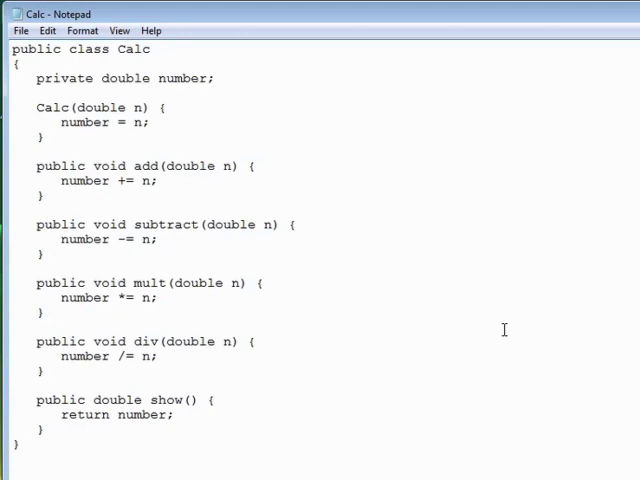
left_click(18, 444)
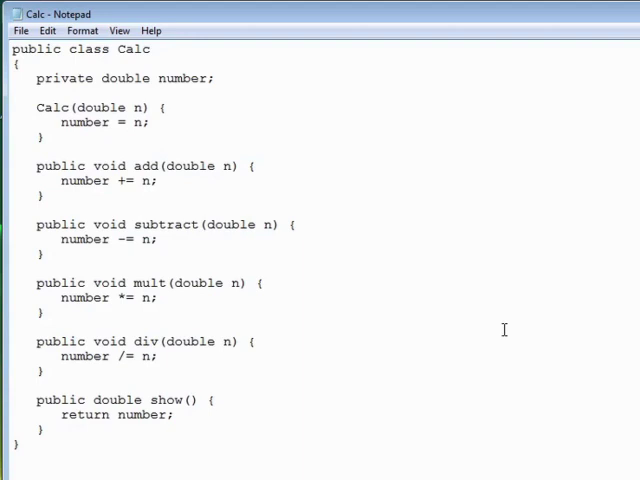
left_click(17, 443)
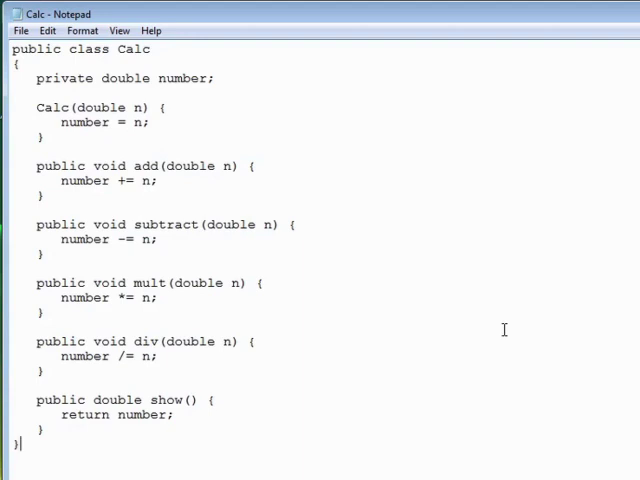